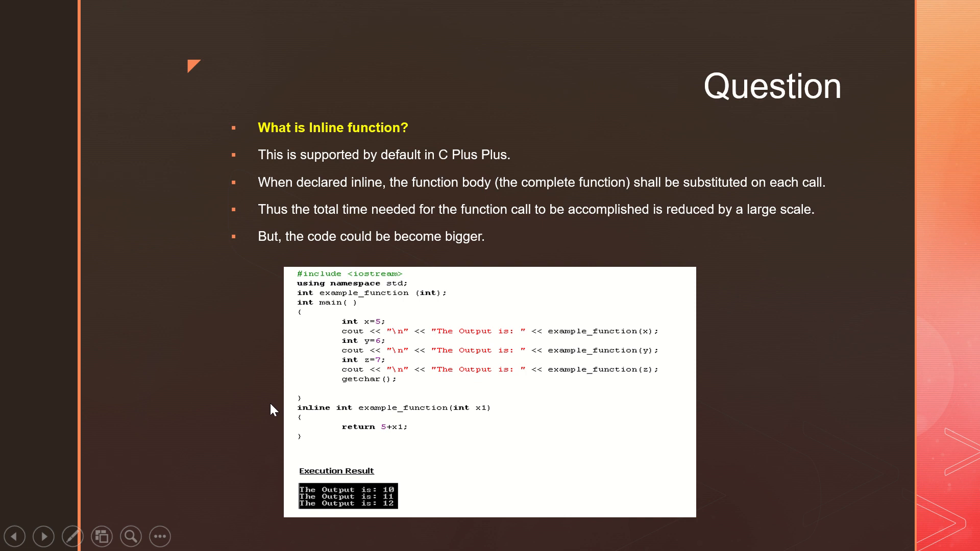
{"action": "mouse_move", "coordinate": [530, 409]}
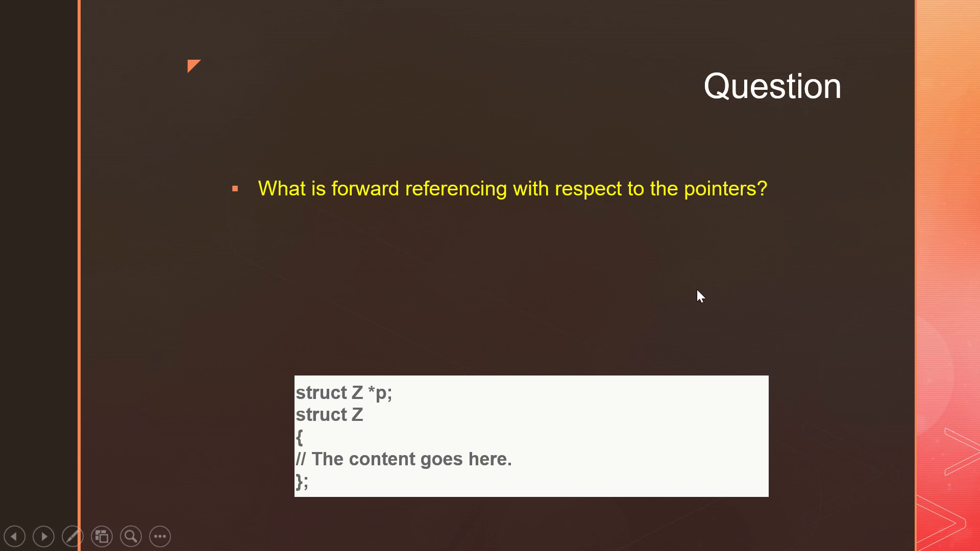
{"action": "mouse_move", "coordinate": [332, 30]}
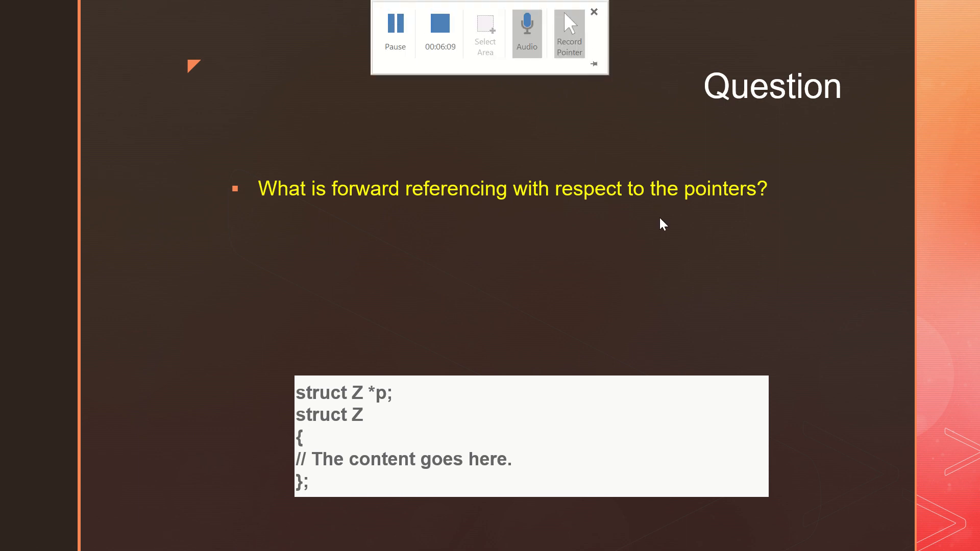
Advance the slideshow to reveal the three answer bullets on the compiler reserving pointer memory
{"action": "left_click", "coordinate": [592, 12]}
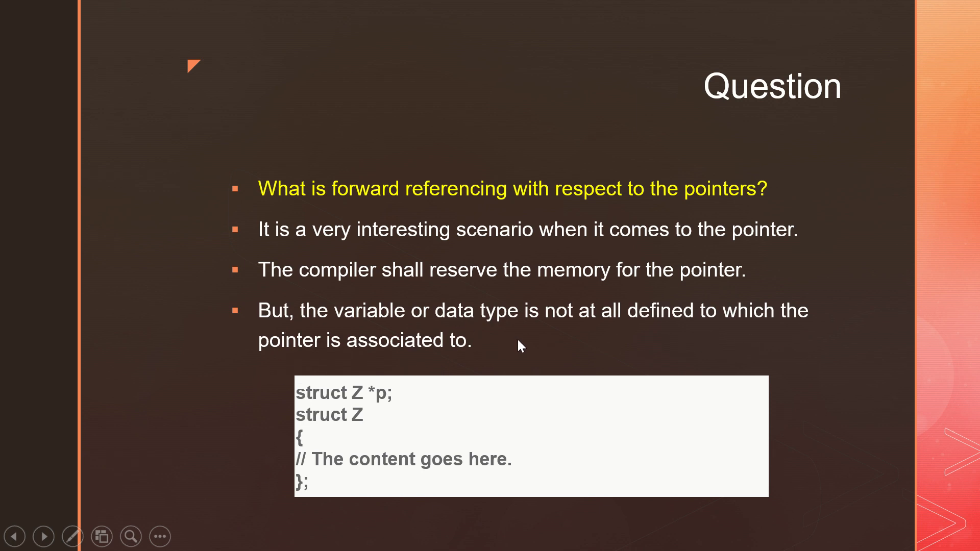
{"action": "mouse_move", "coordinate": [523, 350]}
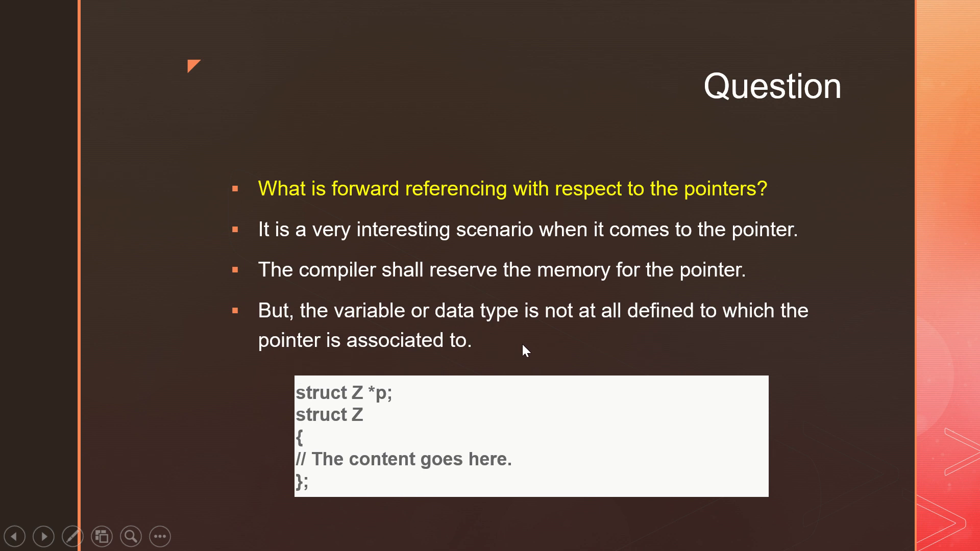
{"action": "mouse_move", "coordinate": [542, 325]}
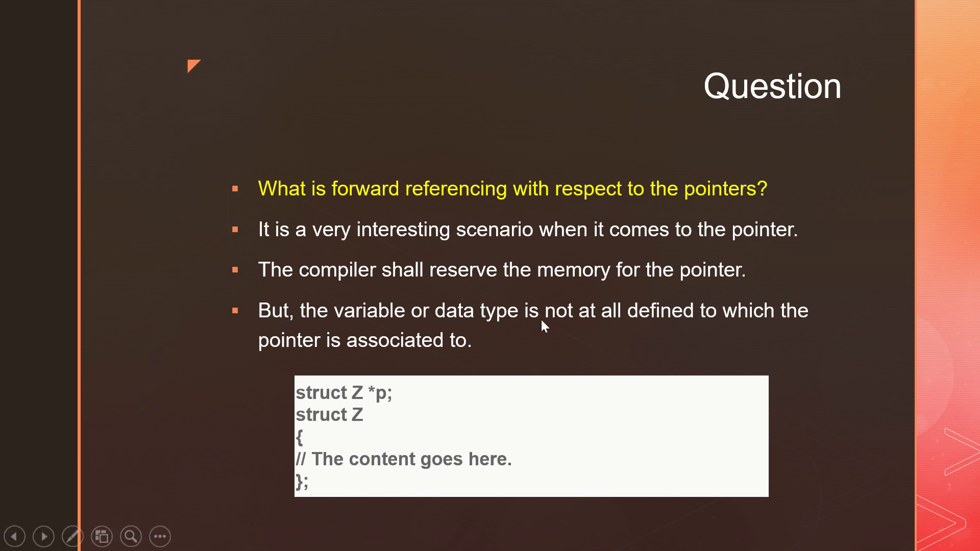
{"action": "mouse_move", "coordinate": [535, 343]}
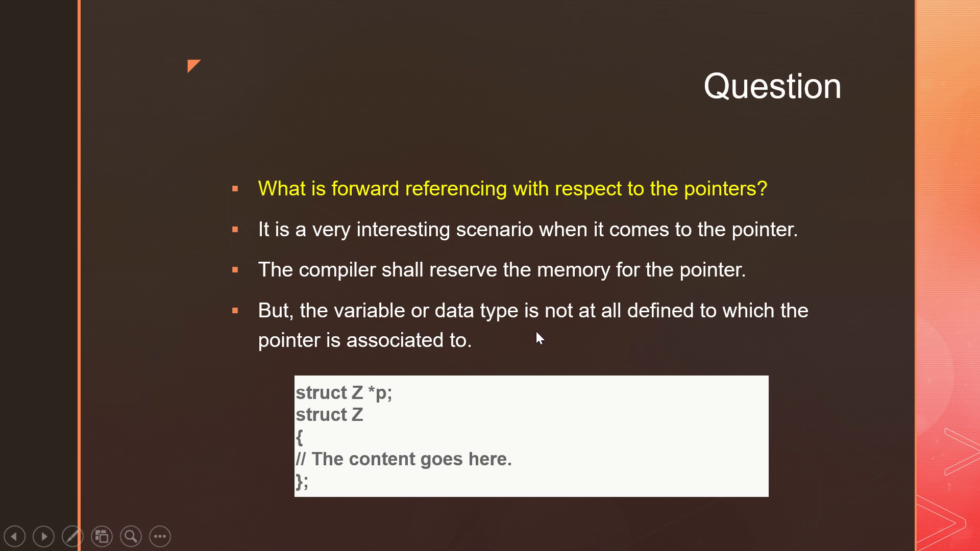
{"action": "mouse_move", "coordinate": [383, 398]}
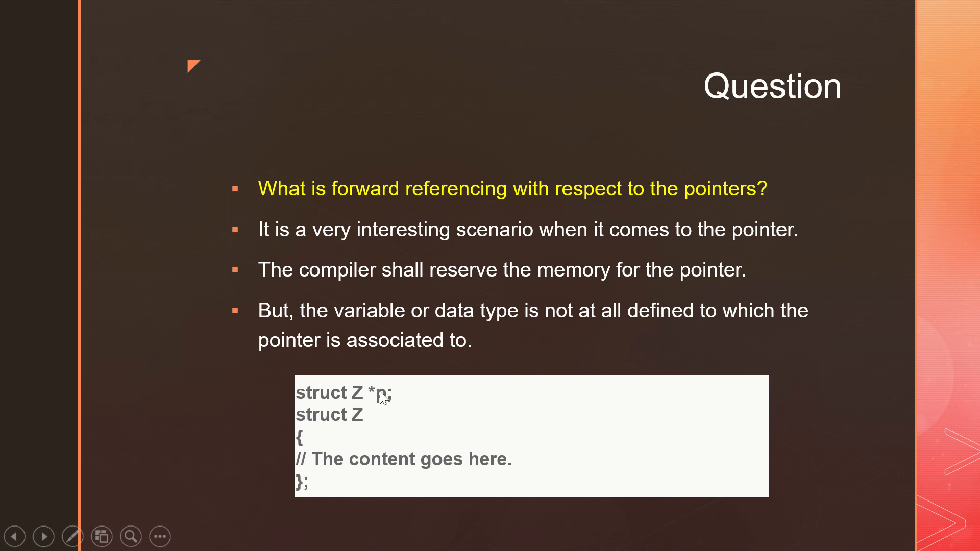
{"action": "mouse_move", "coordinate": [342, 503]}
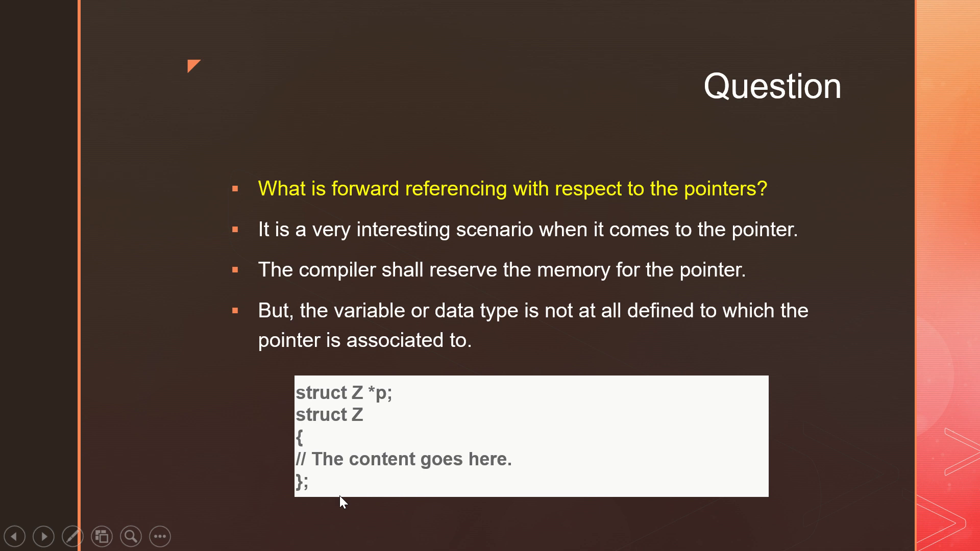
{"action": "mouse_move", "coordinate": [377, 478]}
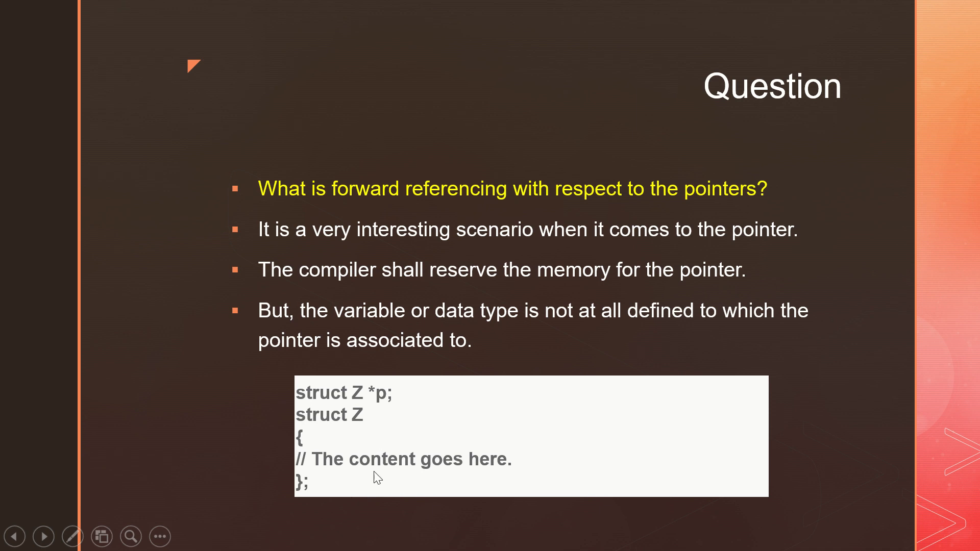
{"action": "mouse_move", "coordinate": [381, 412]}
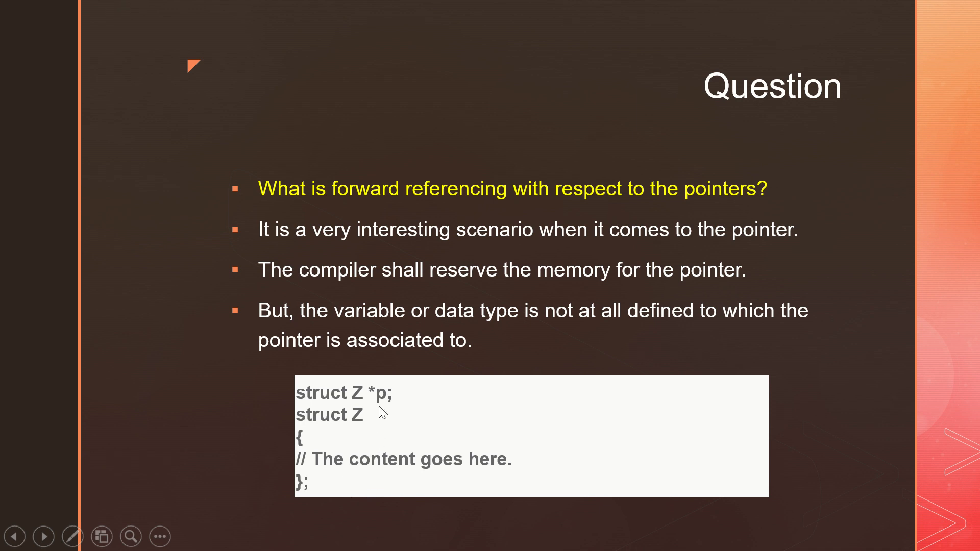